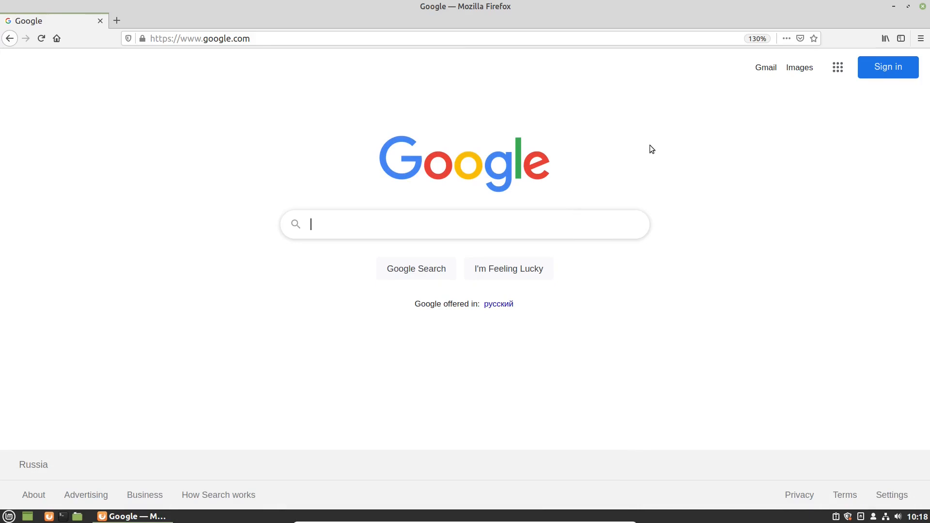
Find the Install Docker Engine on Ubuntu guide via Google and reach 'Set up the repository'.
type("docker docs ubuntu")
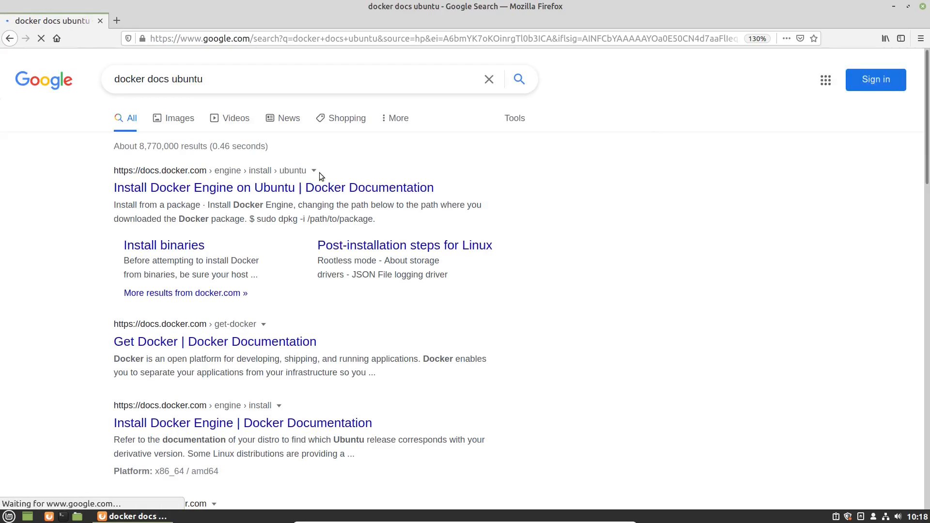
left_click(274, 188)
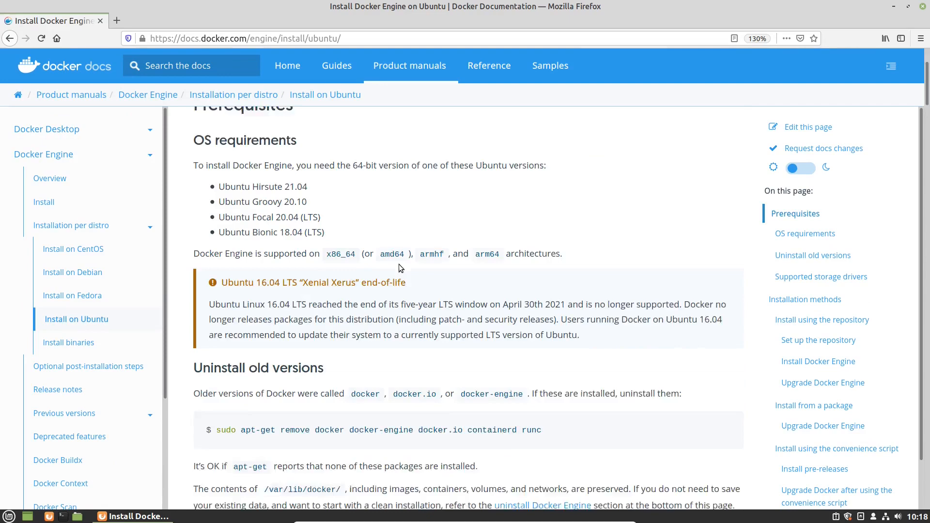
scroll("down", 3)
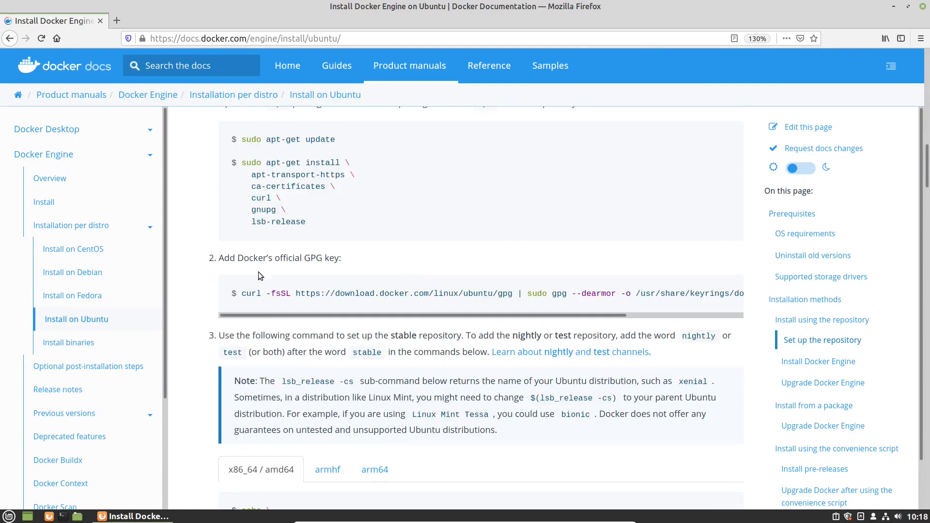
mouse_move(372, 357)
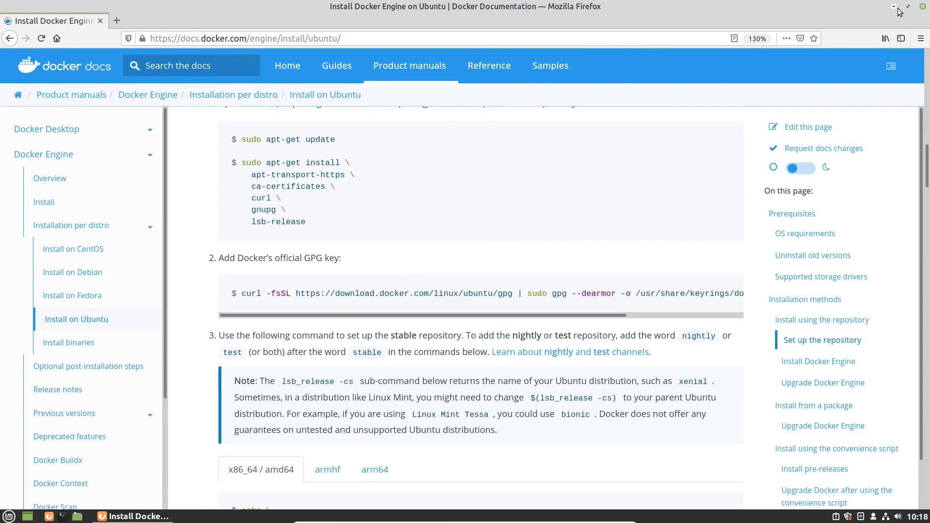
Install docker.io with sudo apt install and check docker -v reports 20.10.2.
left_click(894, 6)
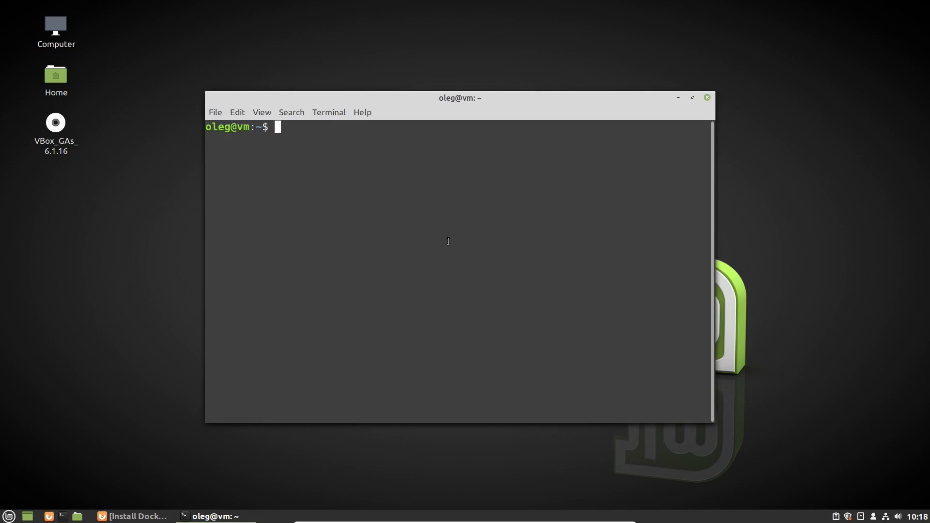
type("sudo")
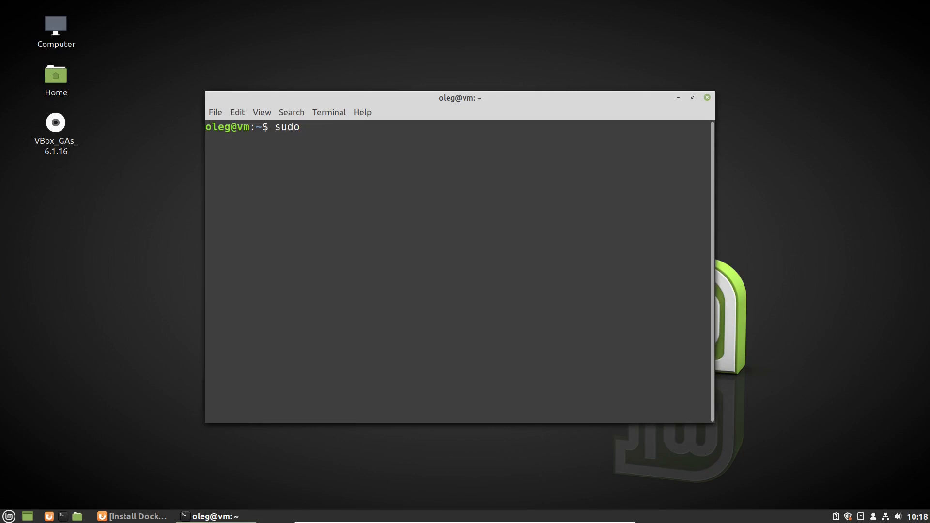
type("apt install")
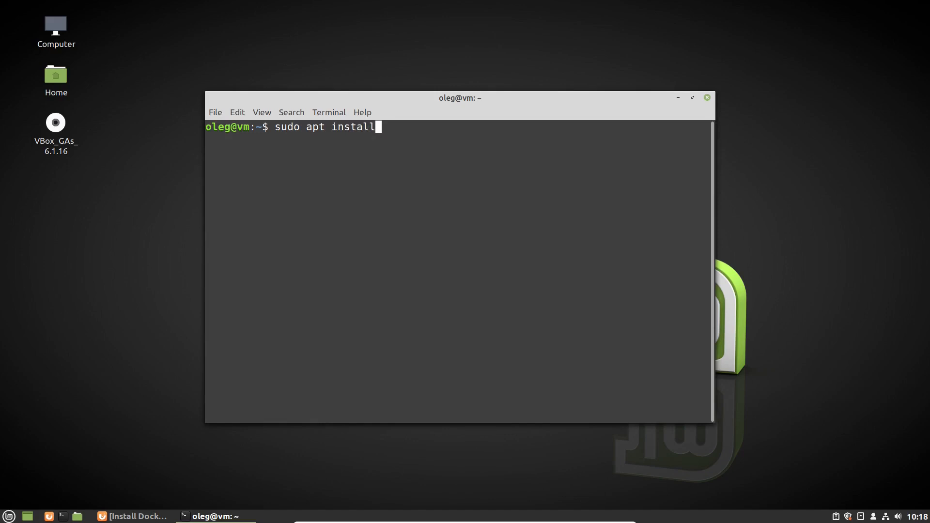
type("docker.io")
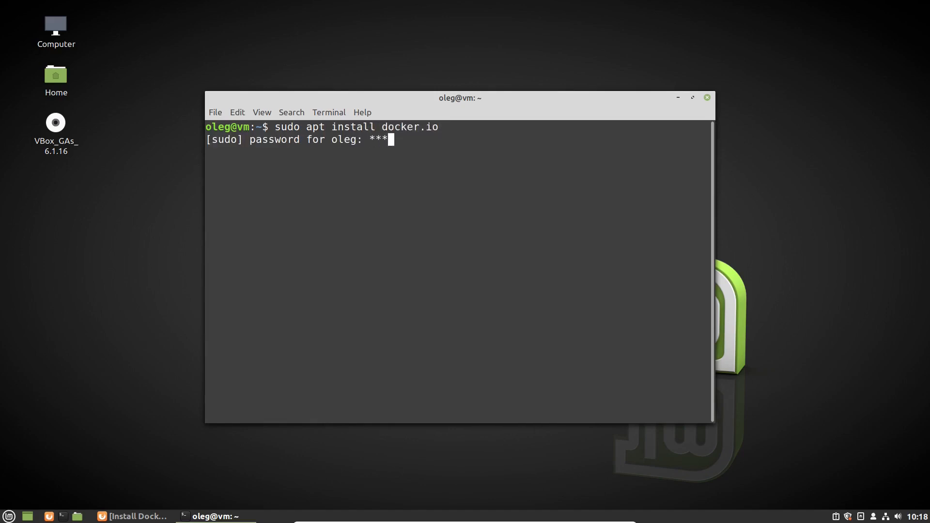
type("you want to continue? [Y/n] y")
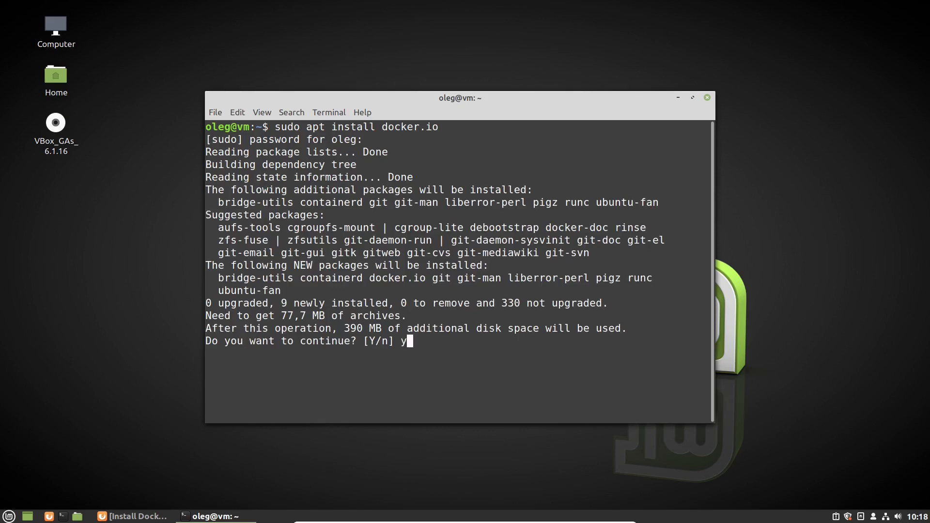
key("Return")
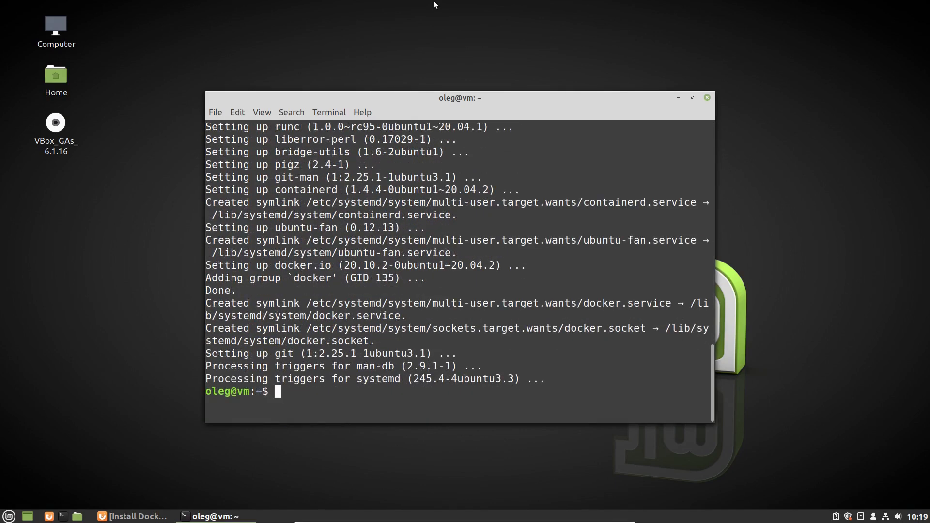
type("docker -v")
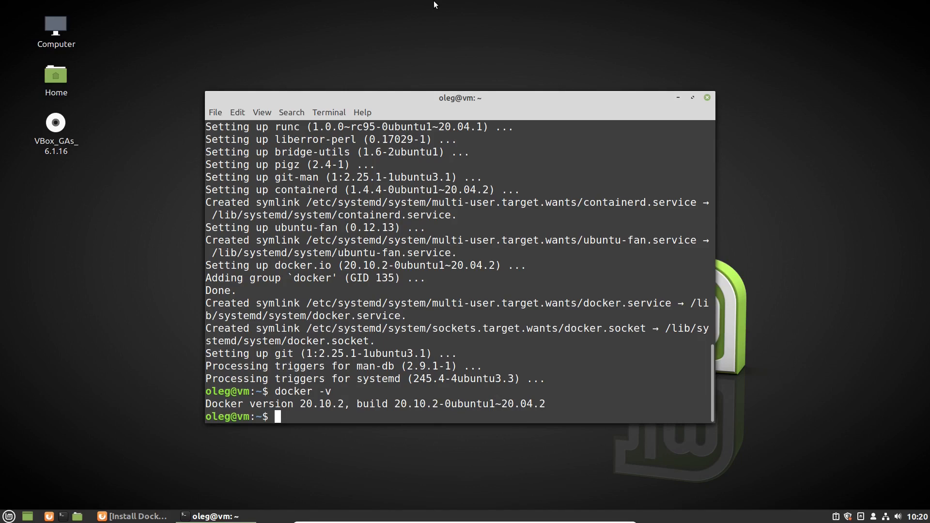
Start the docker service and enable it at boot with sudo systemctl.
type("sudo")
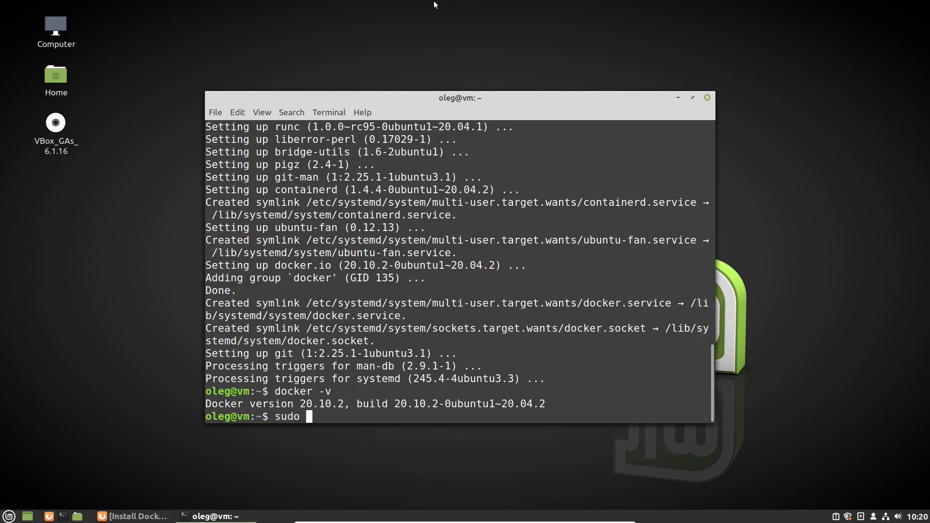
type("systemctl start docker")
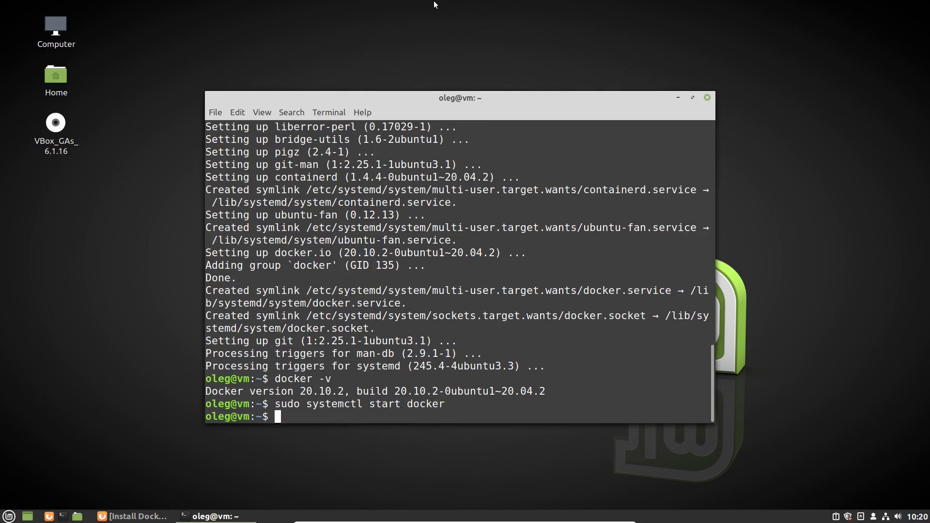
type("sudo")
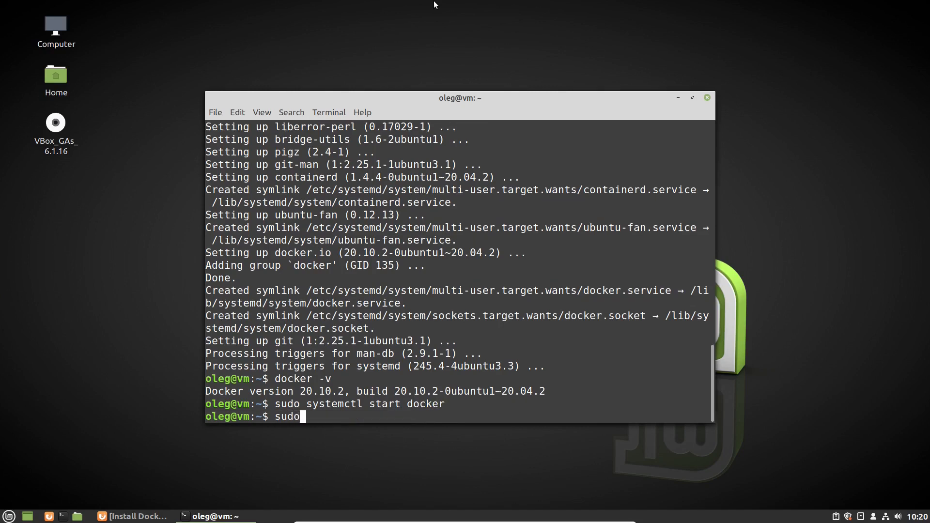
type("system")
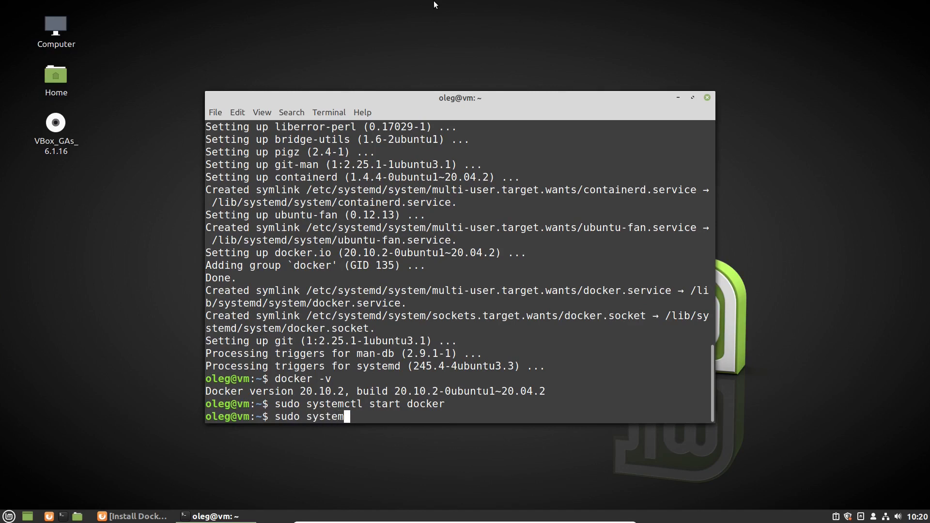
type("ctl enable docker")
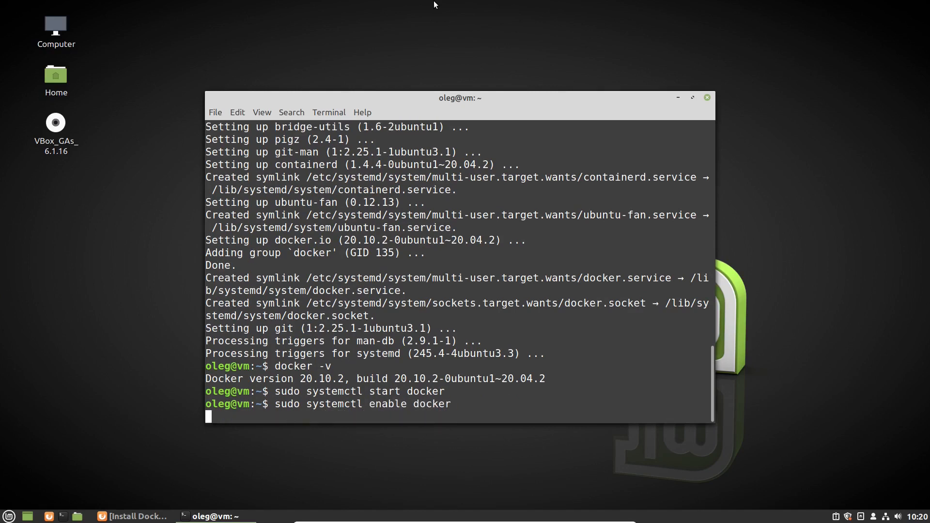
Prepare the sudo systemctl status docker command at the prompt.
type("s")
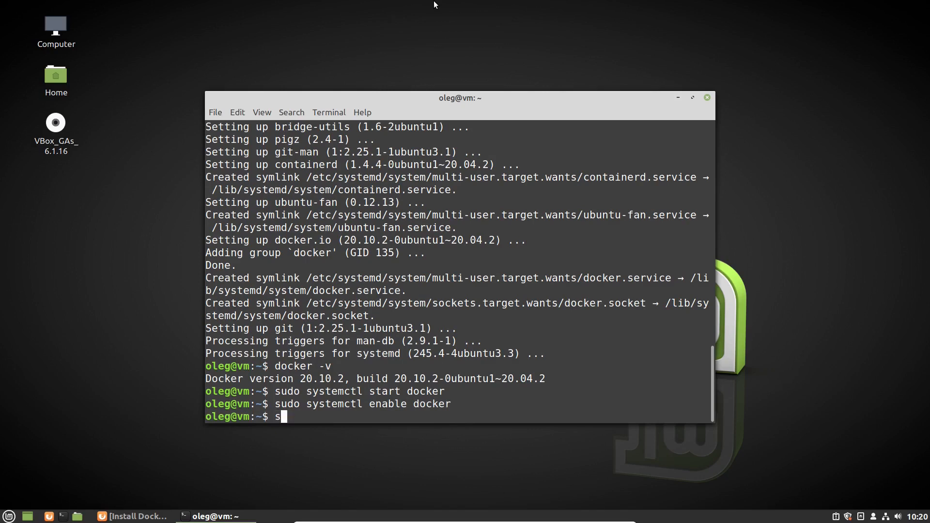
type("udo syst")
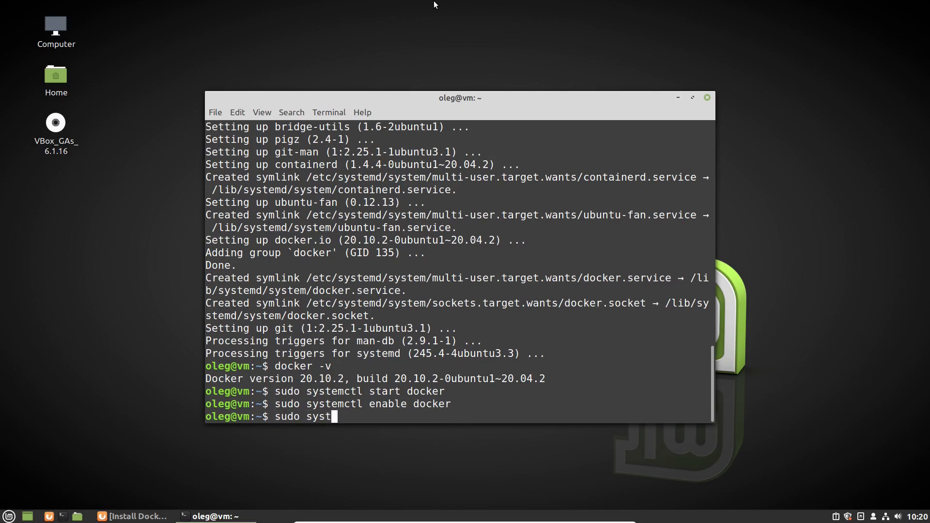
type("emctl")
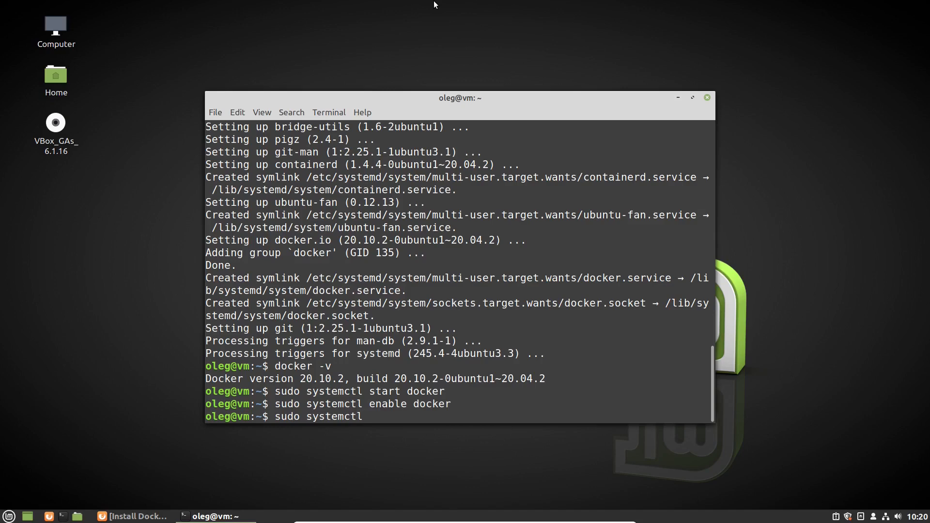
type("status do")
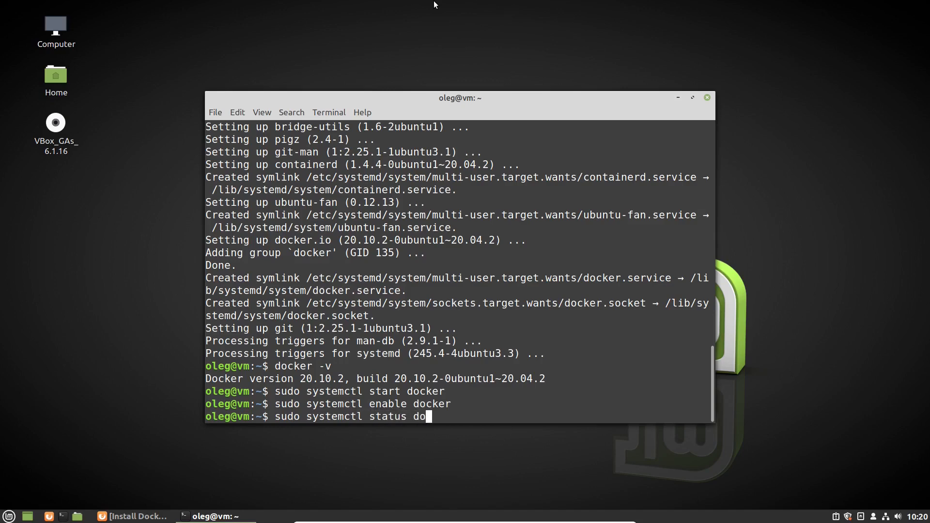
Run the status check showing docker.service active (running), then return to the prompt.
key("Return")
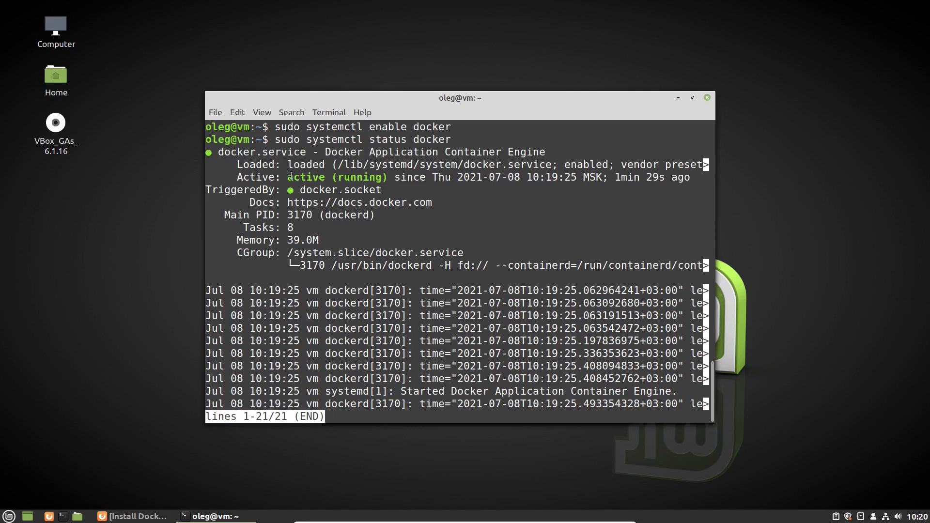
mouse_move(390, 185)
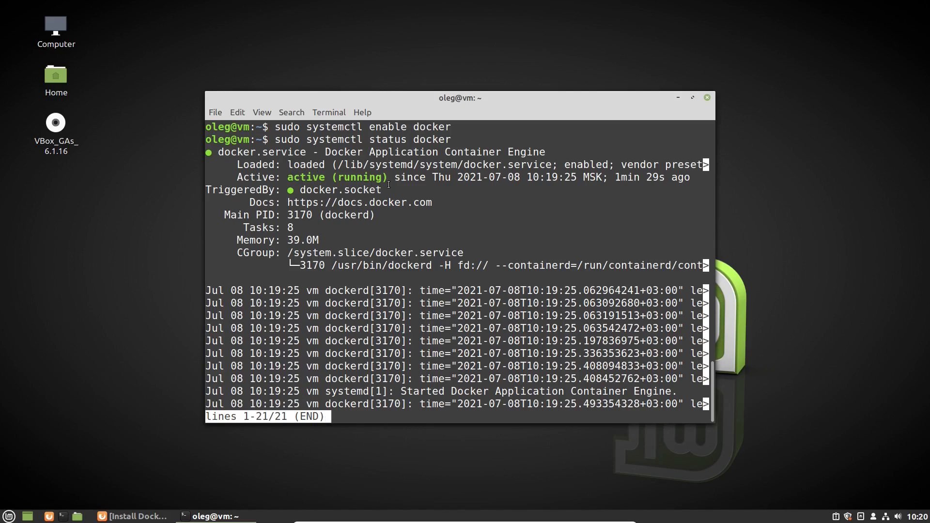
key("q")
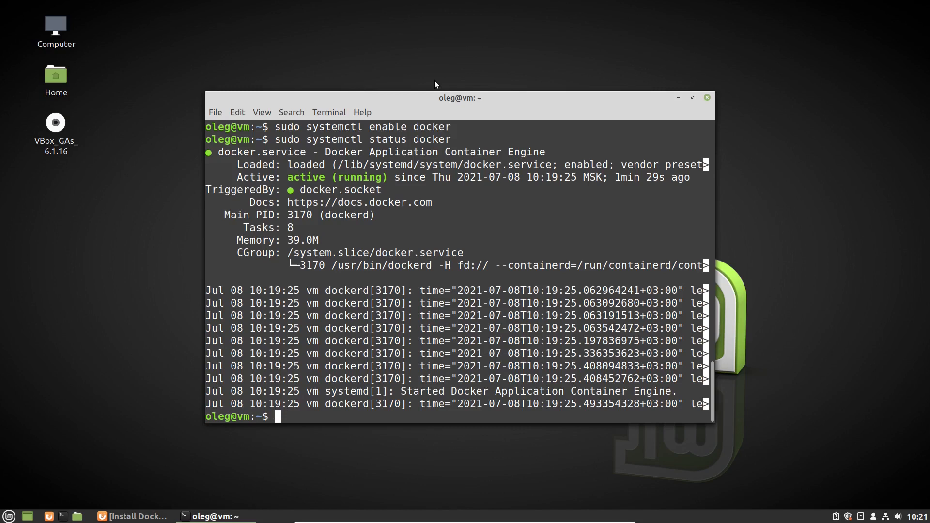
type("clear")
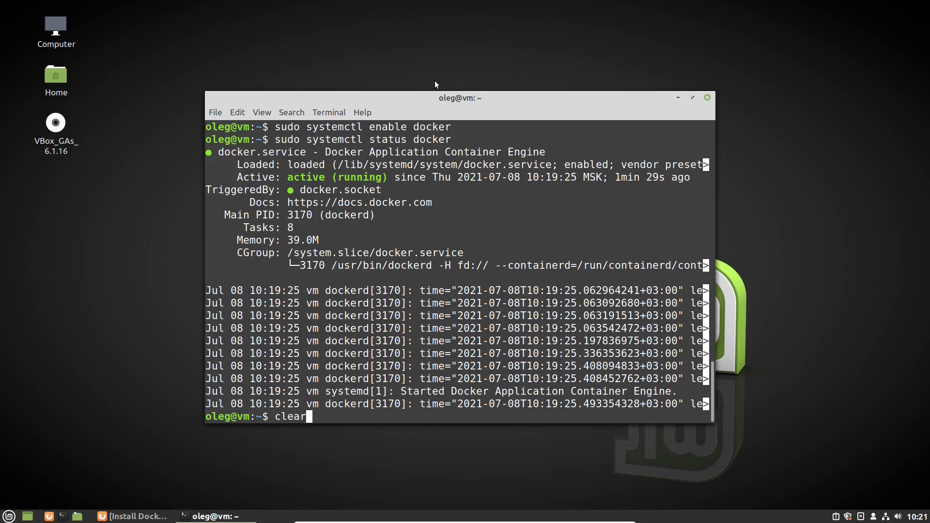
Run sudo docker run hello-world and see the 'Hello from Docker!' message.
key("Return")
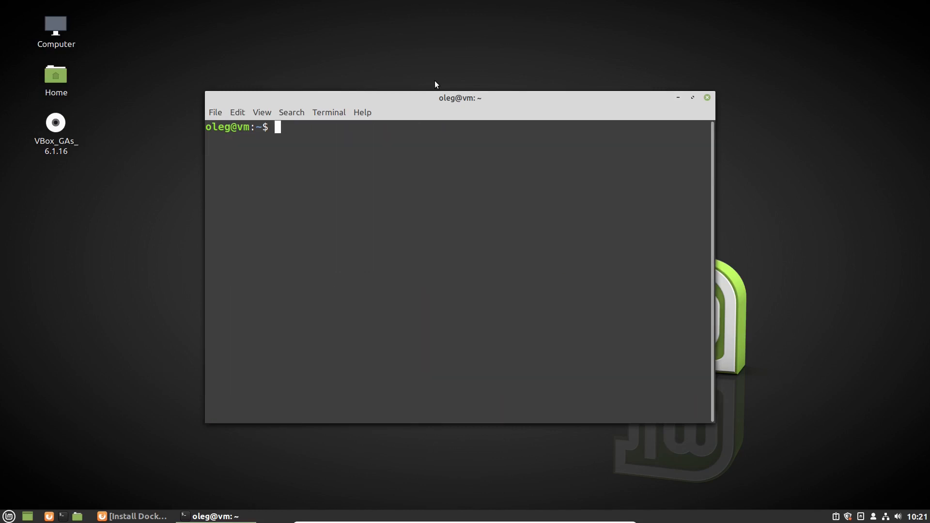
type("sudo docker ru")
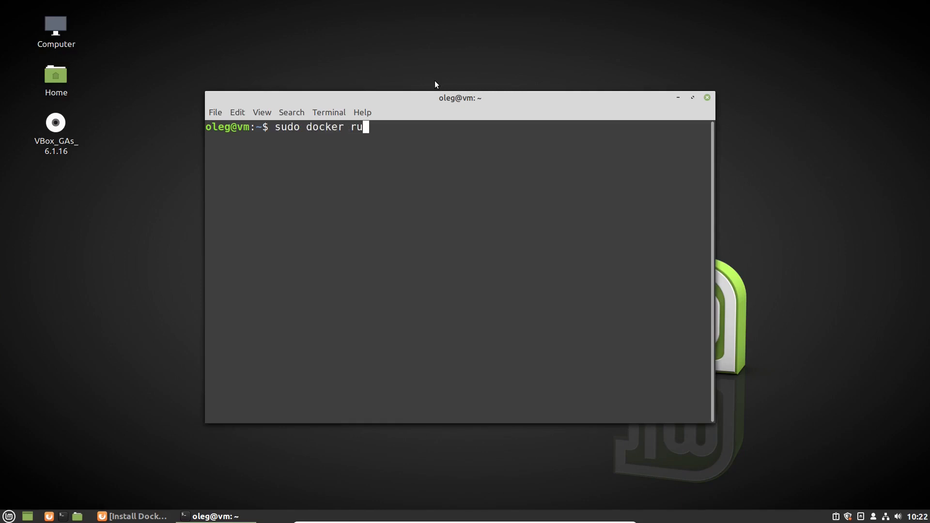
type("n hello")
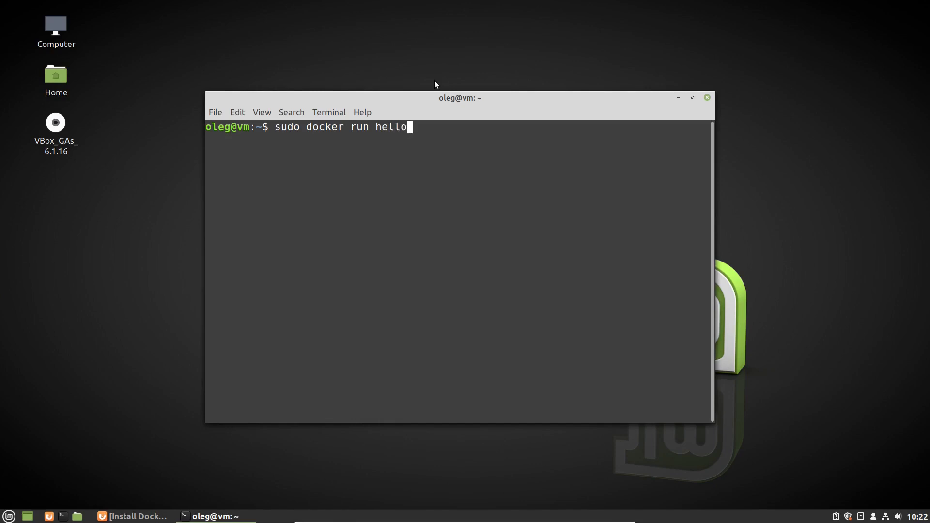
type("-wo")
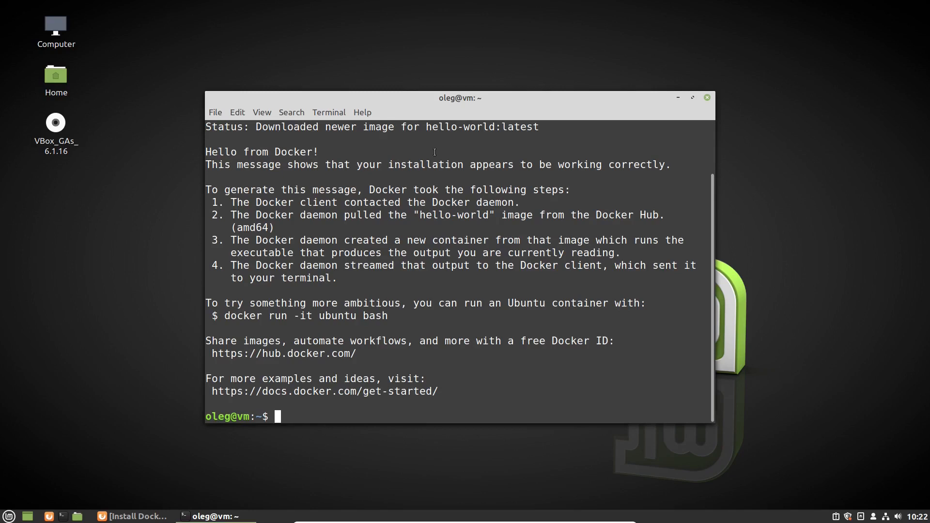
mouse_move(463, 135)
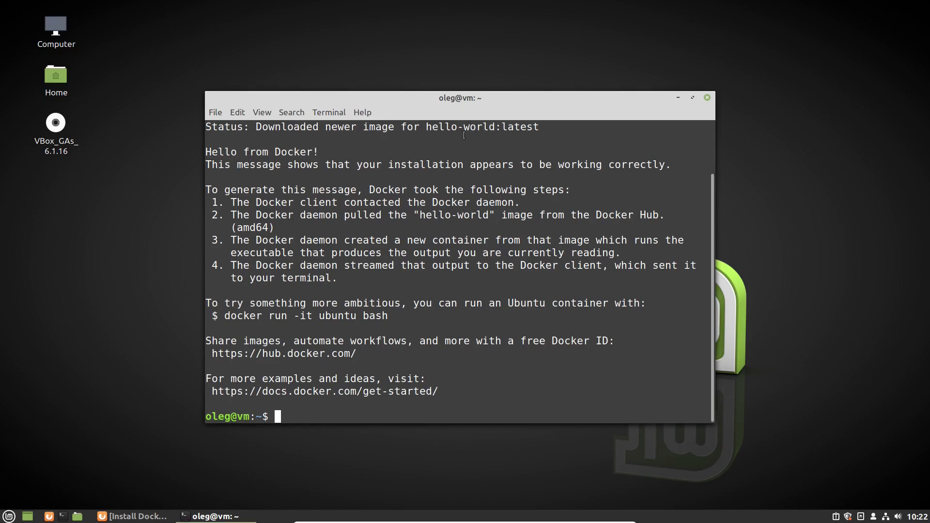
mouse_move(308, 166)
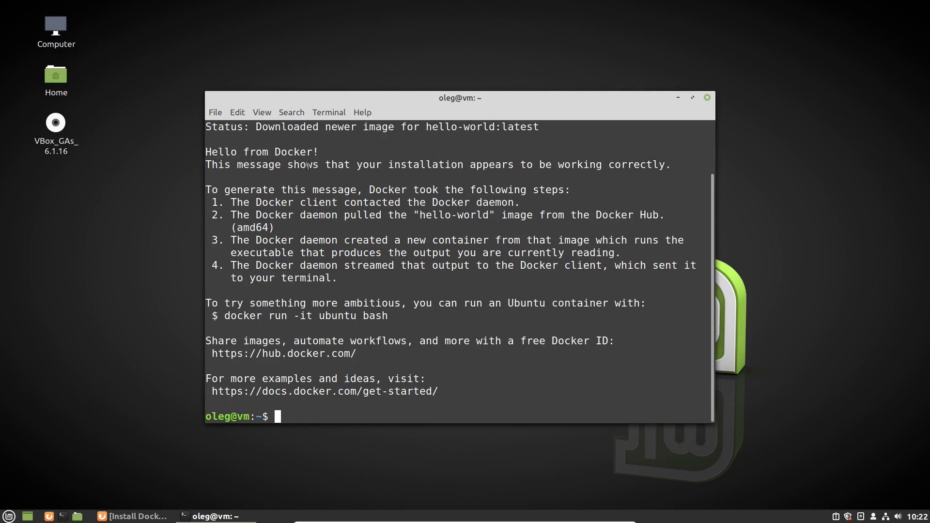
mouse_move(275, 174)
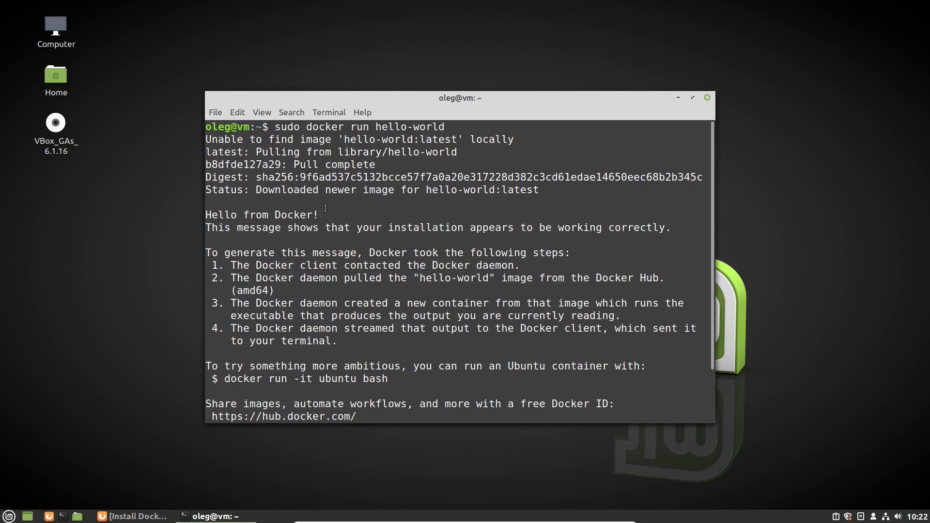
scroll("down", 3)
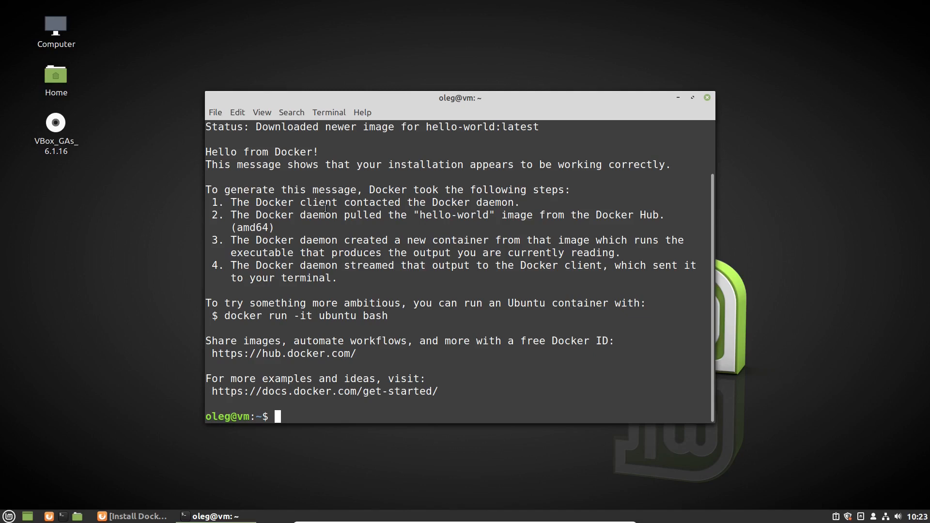
Create the docker group with sudo groupadd docker (reported as already existing).
type("sudo")
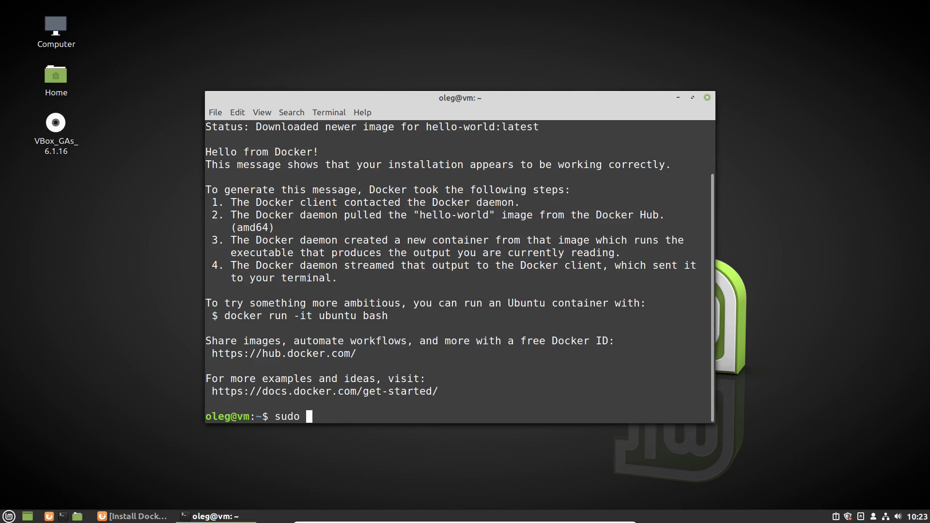
type("groupadd docker")
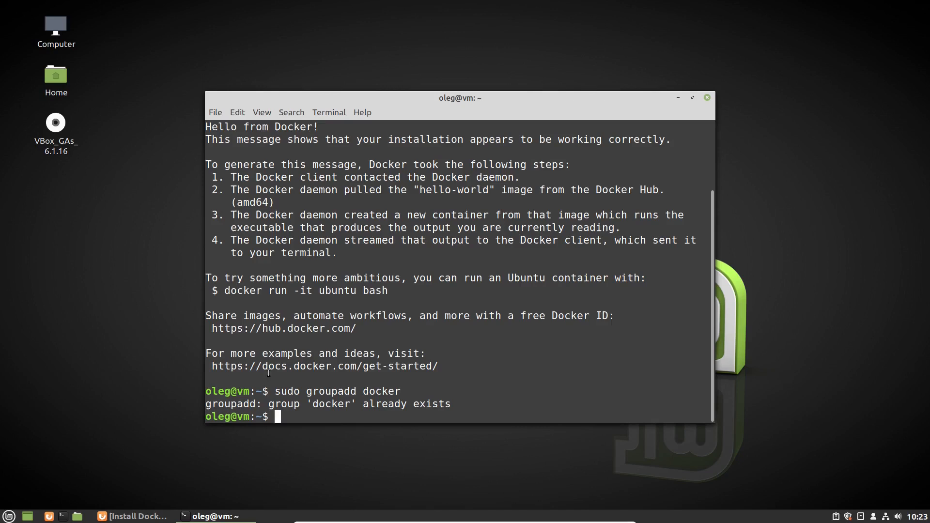
mouse_move(180, 213)
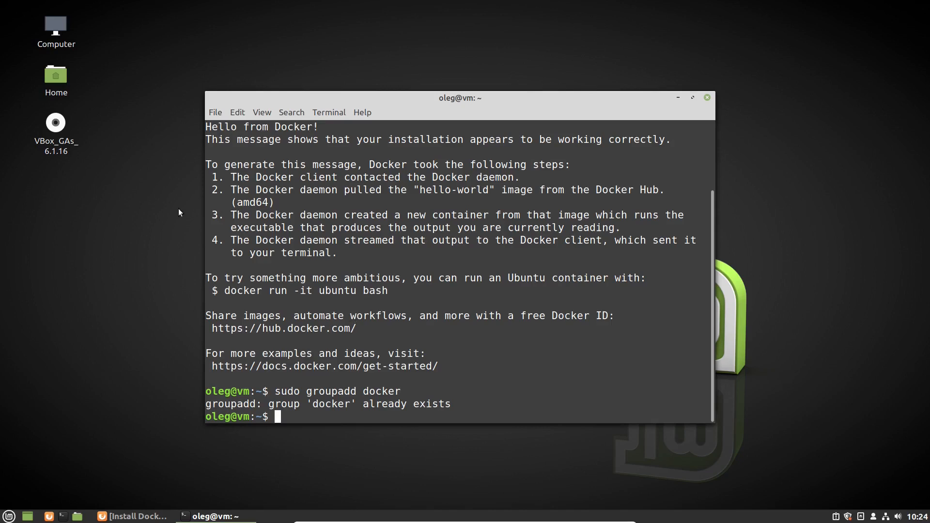
Add user oleg to the docker group with sudo usermod -a -G docker oleg.
type("sudo")
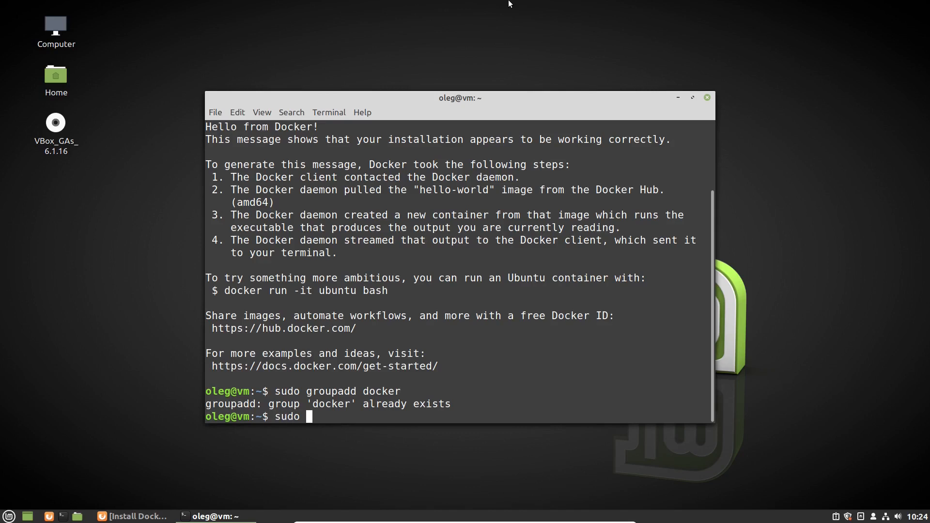
type("usermod")
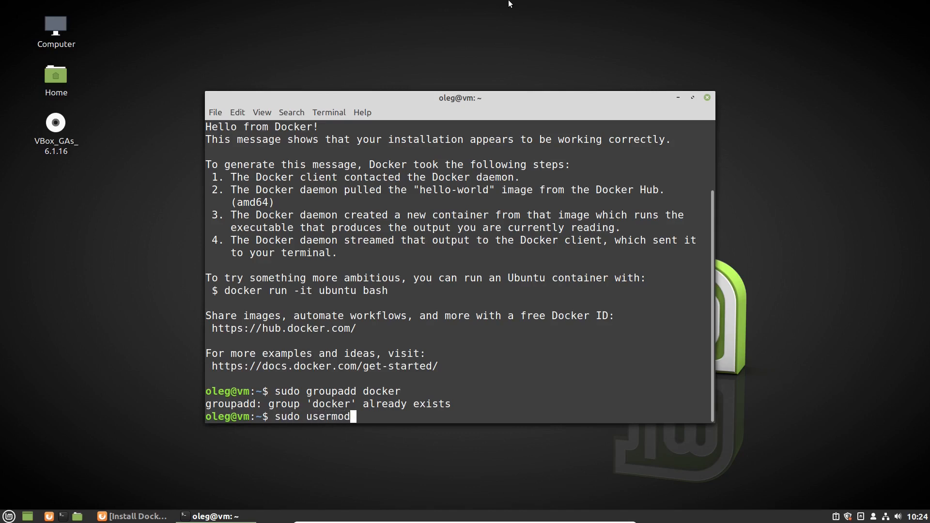
type("-a")
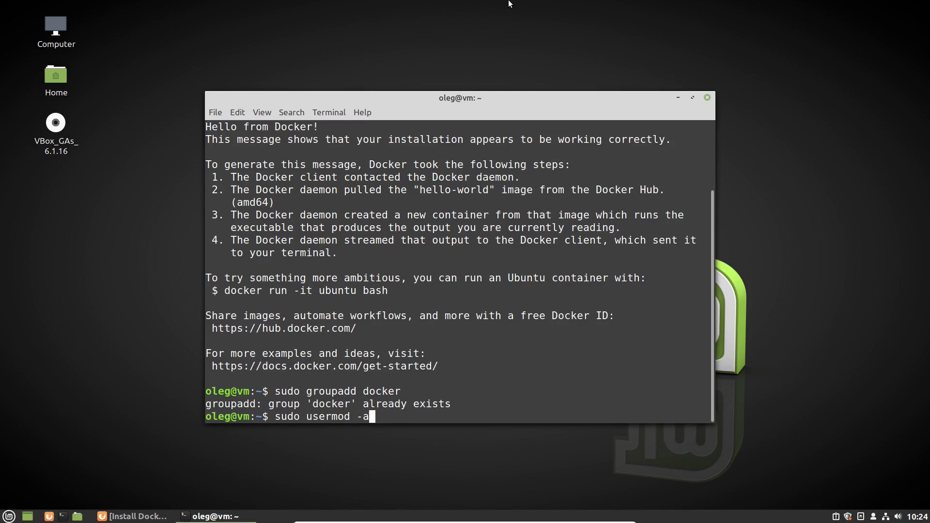
type("-G")
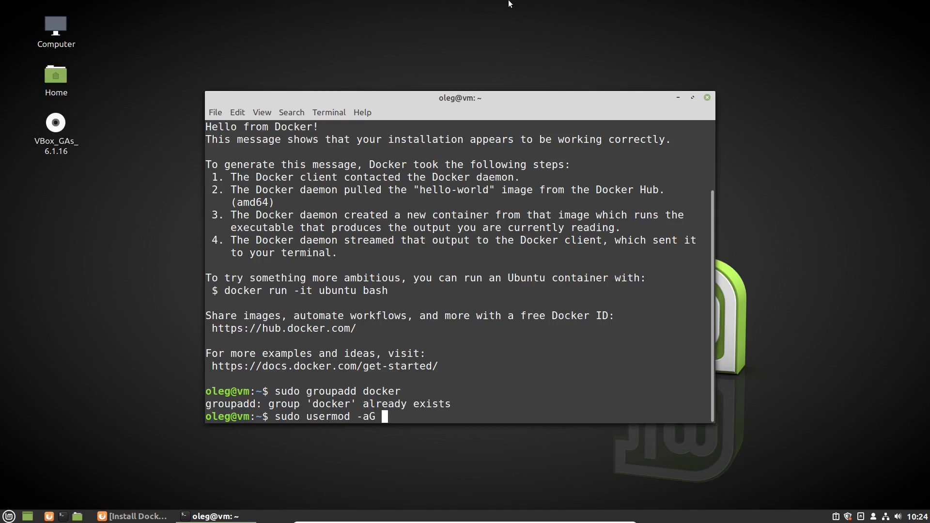
type("docker")
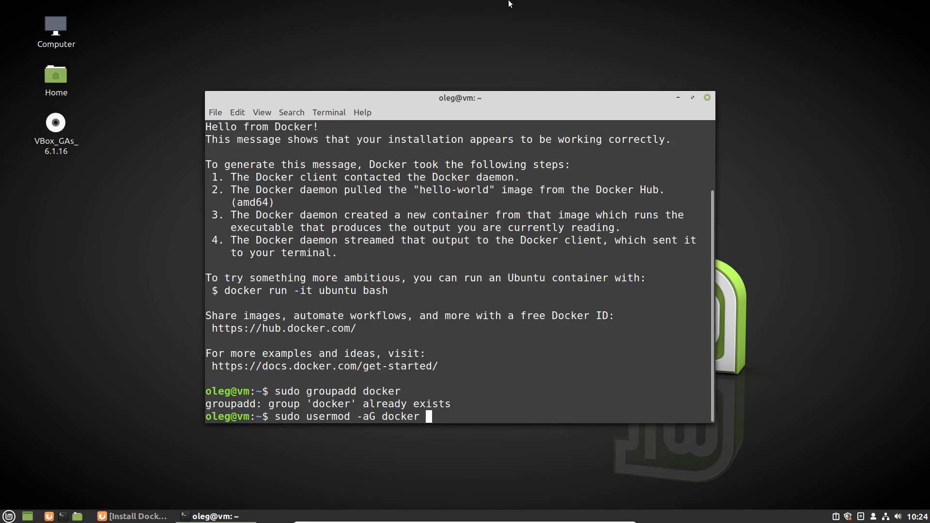
type("oleg")
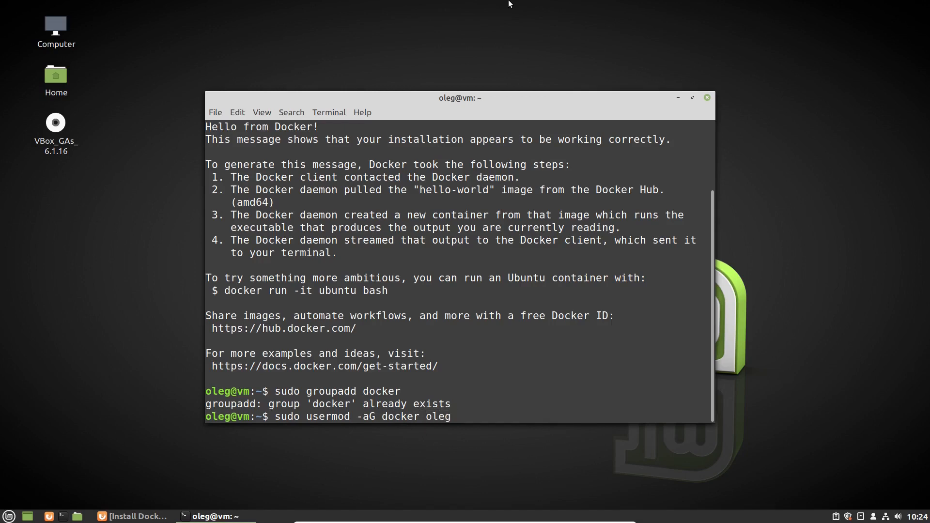
key("Return")
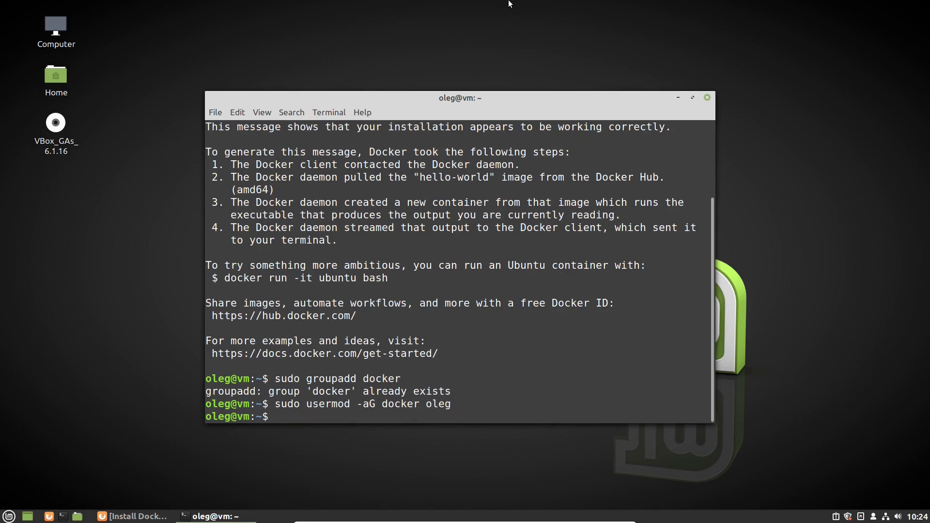
Re-login with su oleg and run docker ps without sudo, getting an empty listing.
type("su oleg")
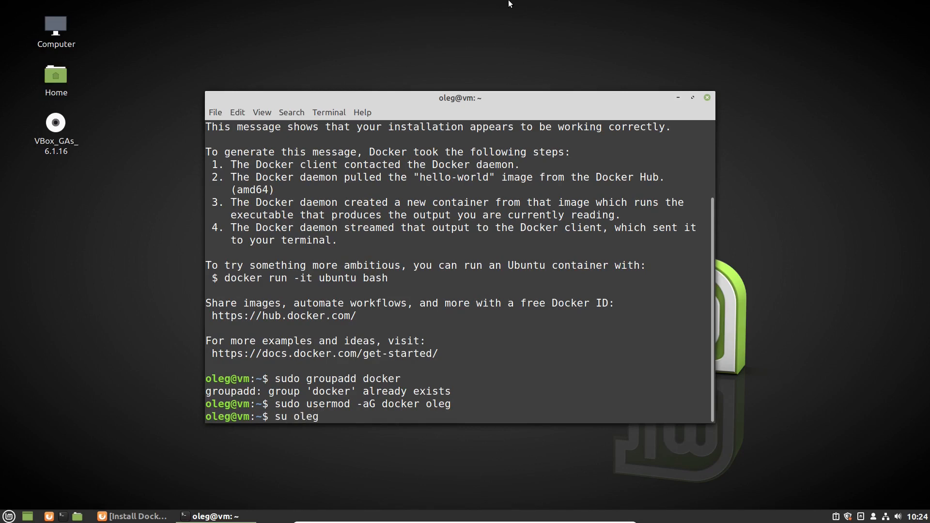
key("Return")
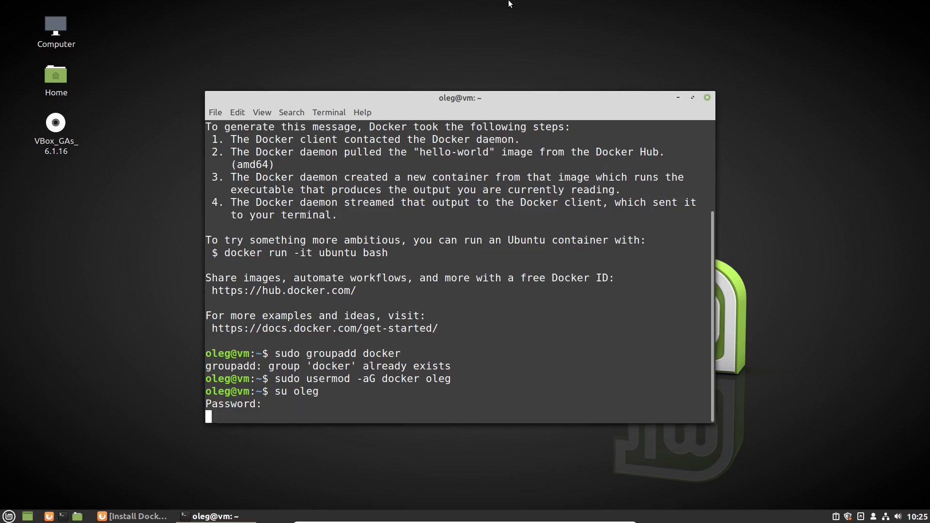
key("Return")
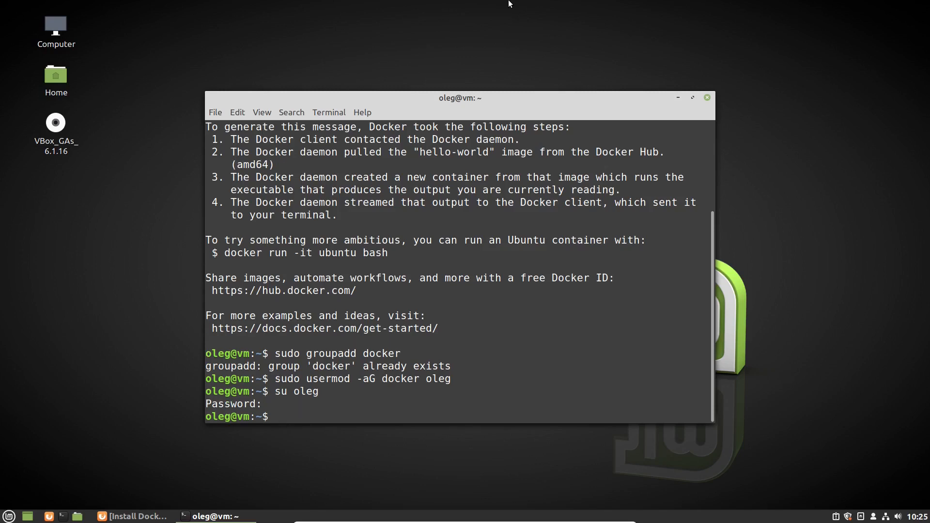
type("docker ps")
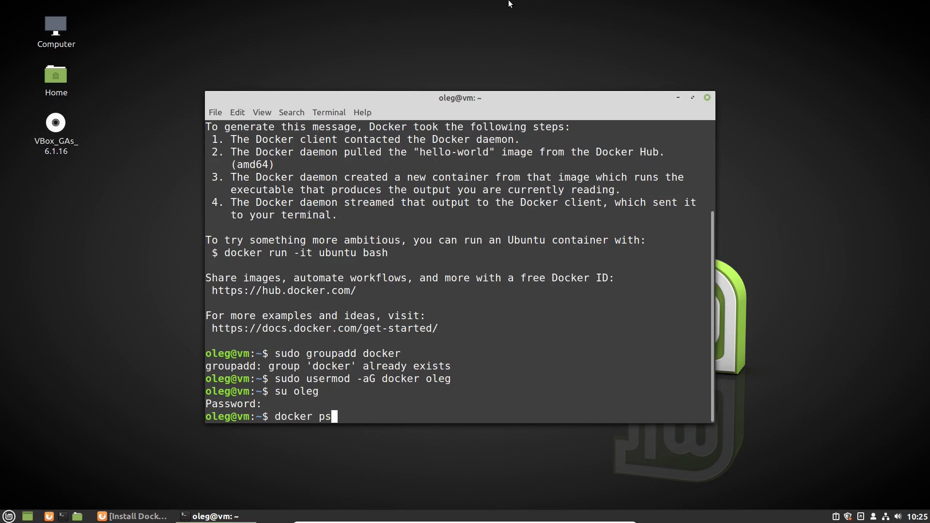
key("Return")
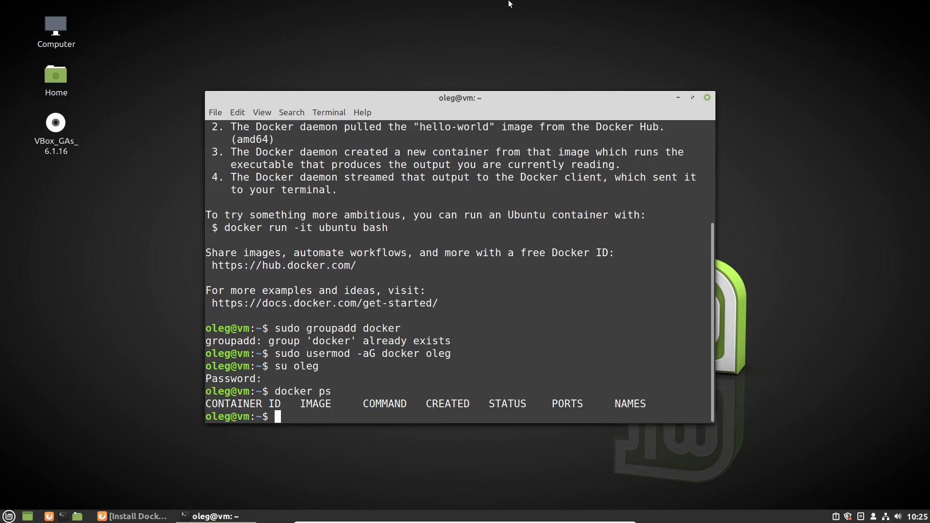
mouse_move(595, 117)
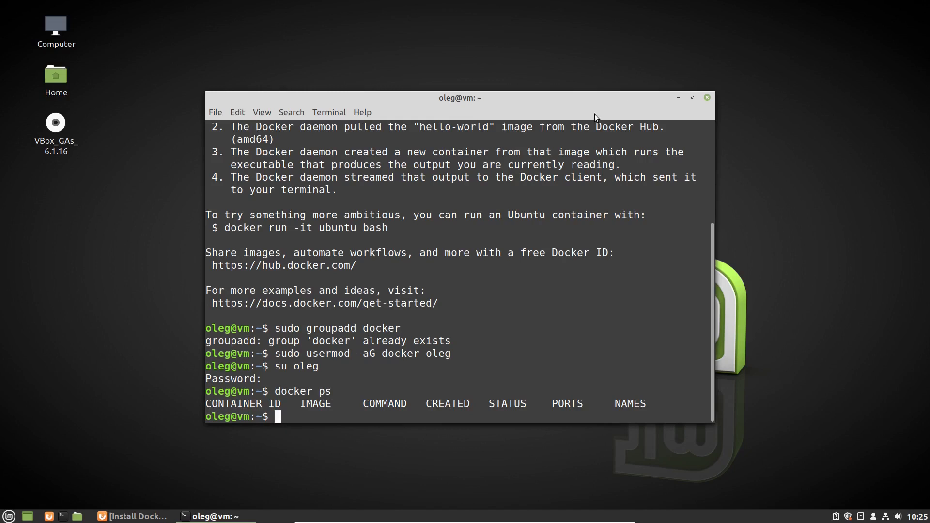